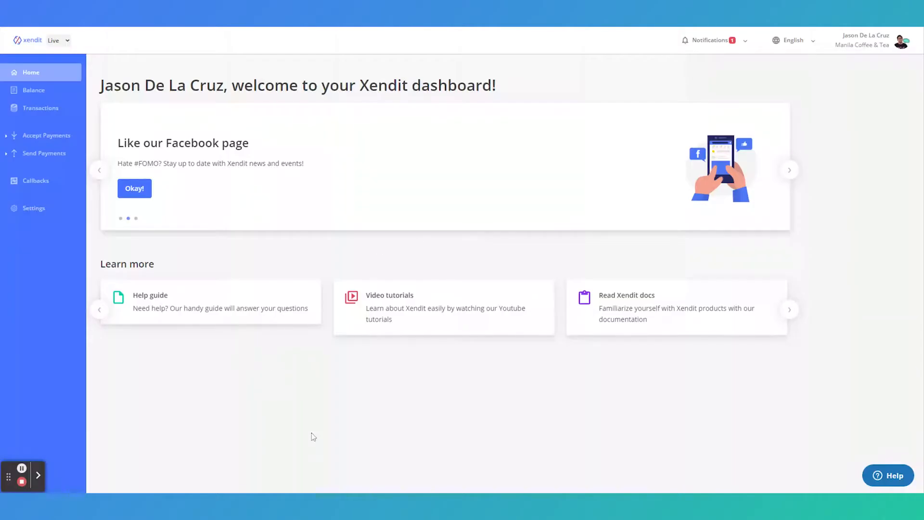
mouse_move(297, 369)
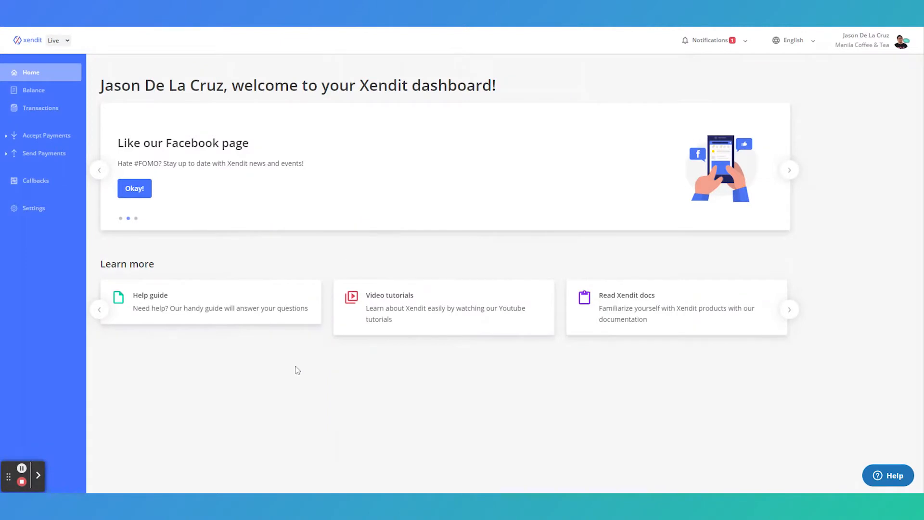
mouse_move(299, 383)
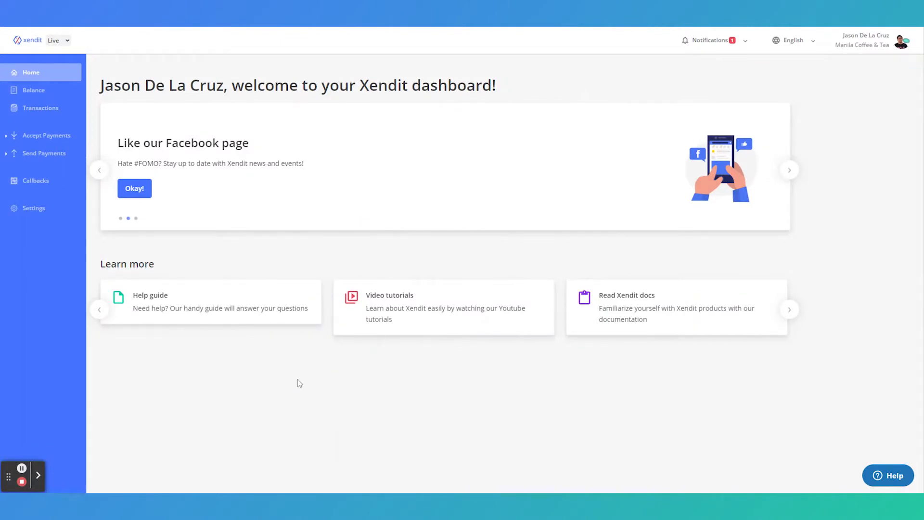
- Navigate to the Invoices page under Accept Payments in the sidebar
left_click(46, 135)
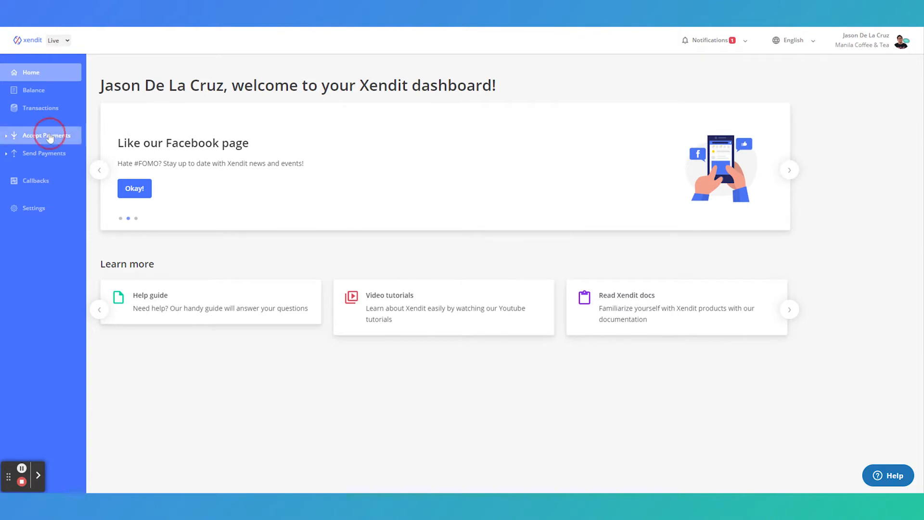
left_click(47, 134)
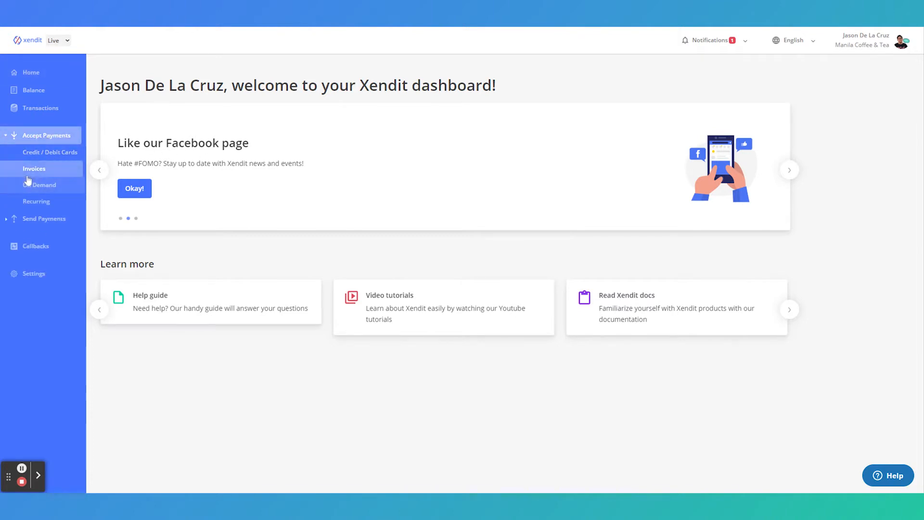
left_click(34, 168)
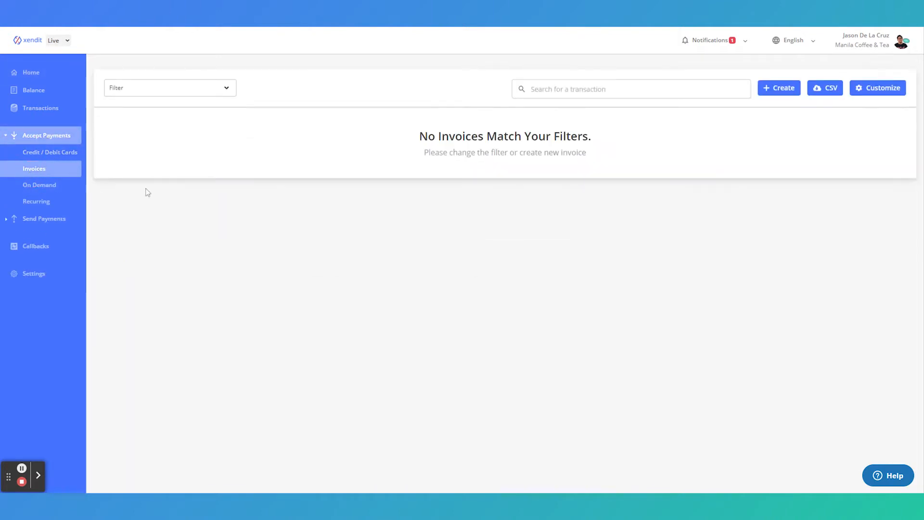
mouse_move(735, 206)
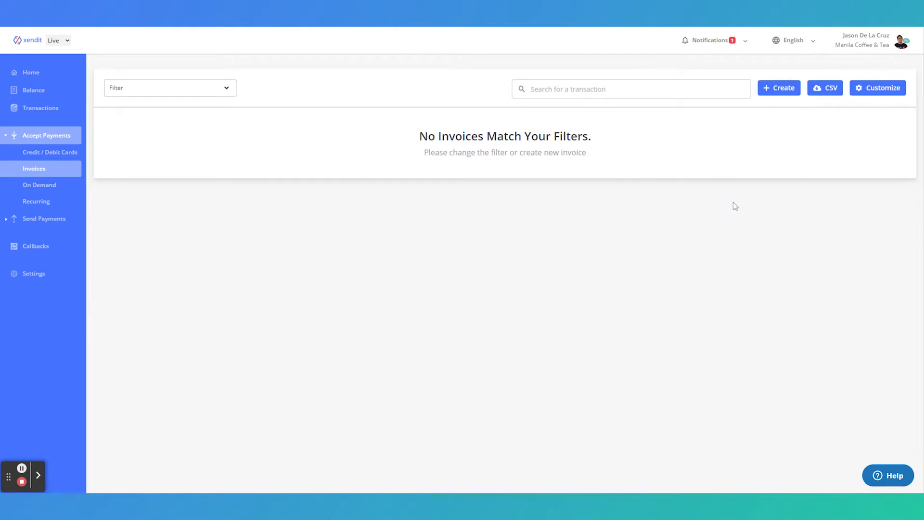
- Customize the invoice template with primary colour #3150ee and secondary colour #ffd500
left_click(878, 88)
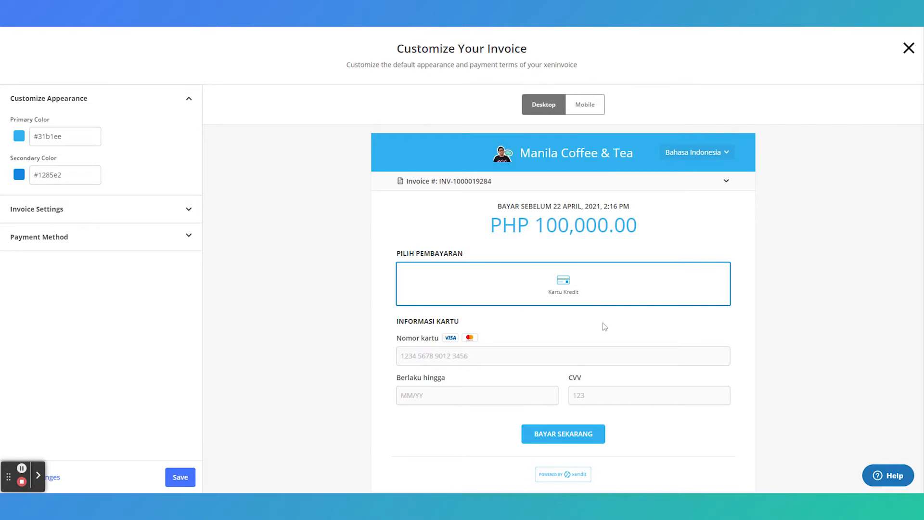
mouse_move(311, 346)
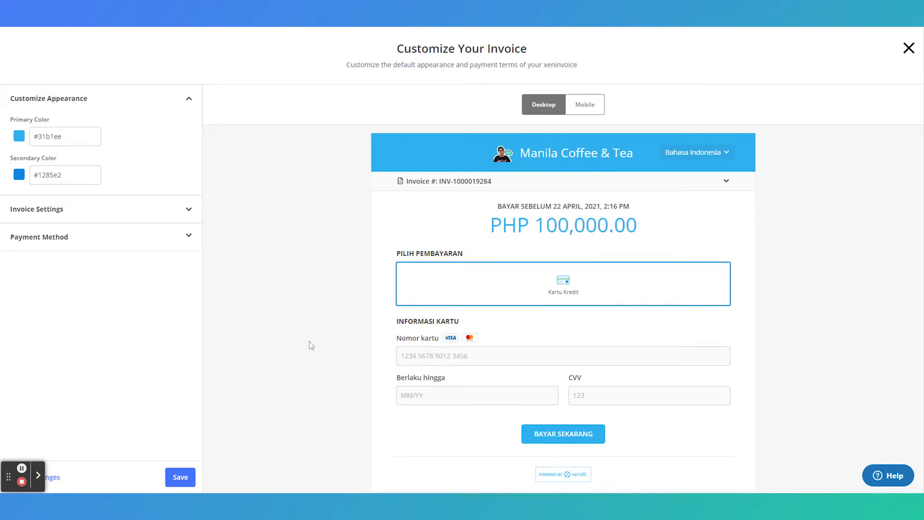
left_click(19, 136)
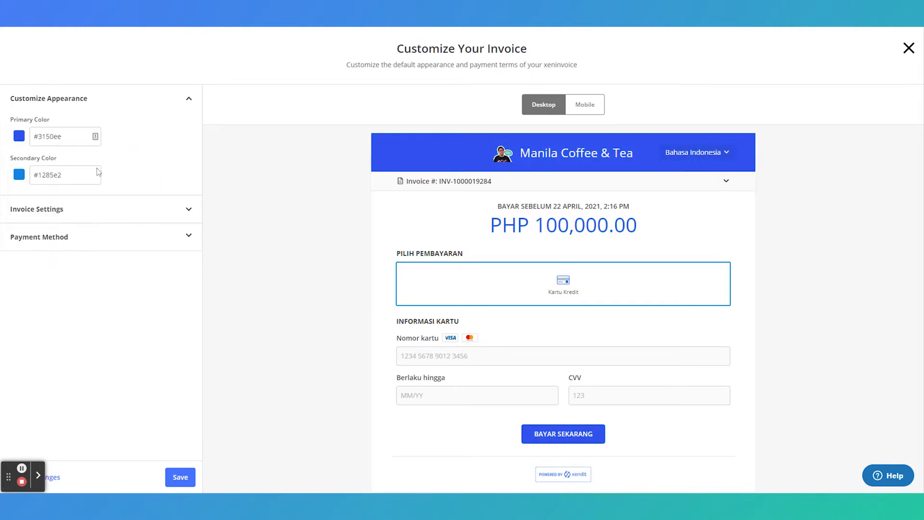
left_click(19, 174)
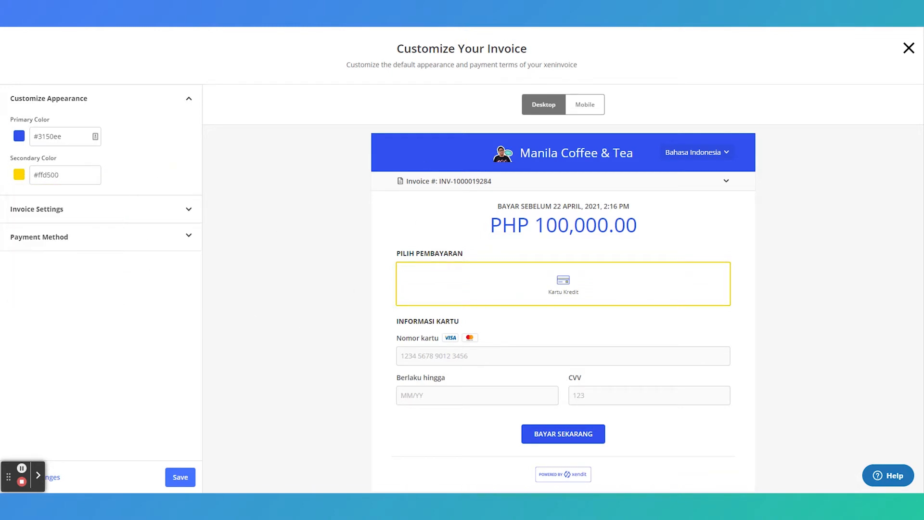
left_click(100, 209)
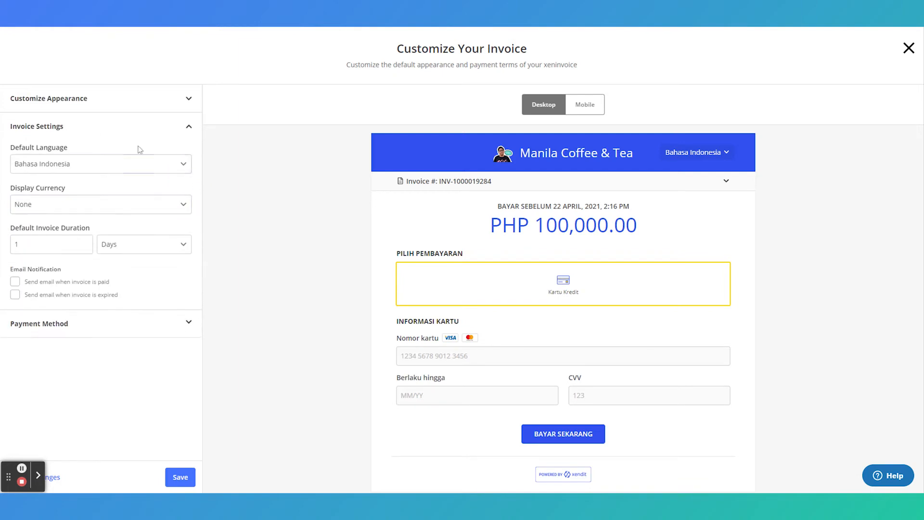
- Set the template's default language to English and expand the Payment Method section
left_click(100, 164)
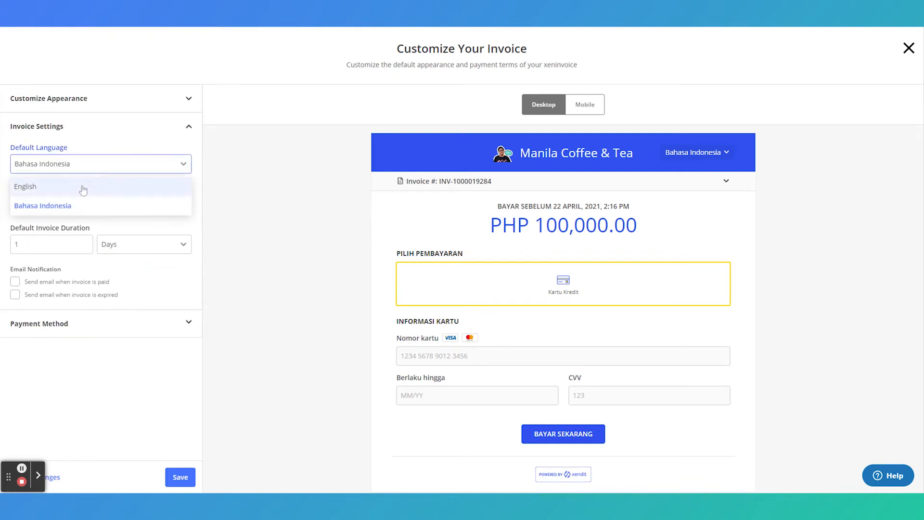
left_click(25, 186)
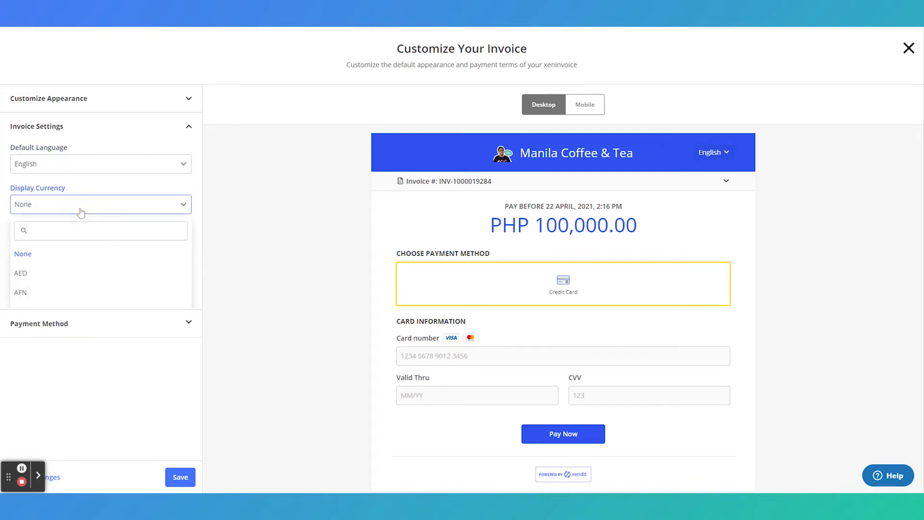
scroll("down", 3)
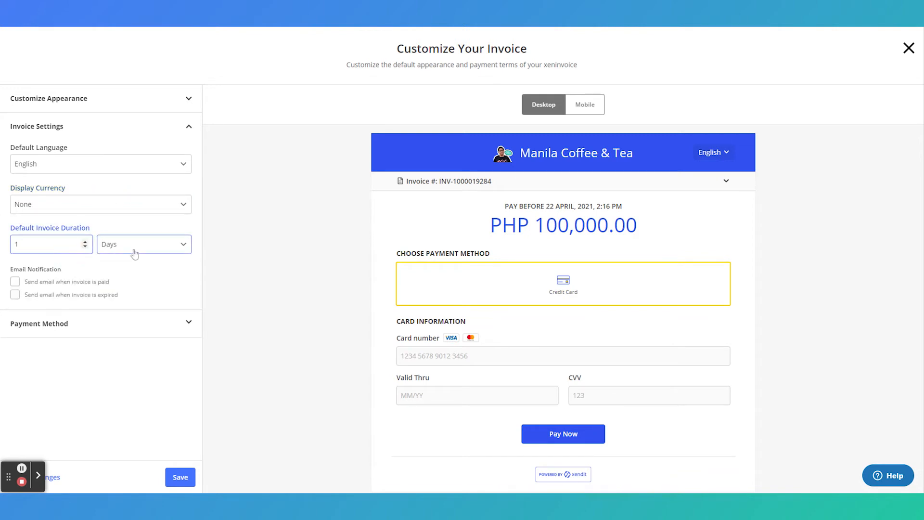
left_click(48, 243)
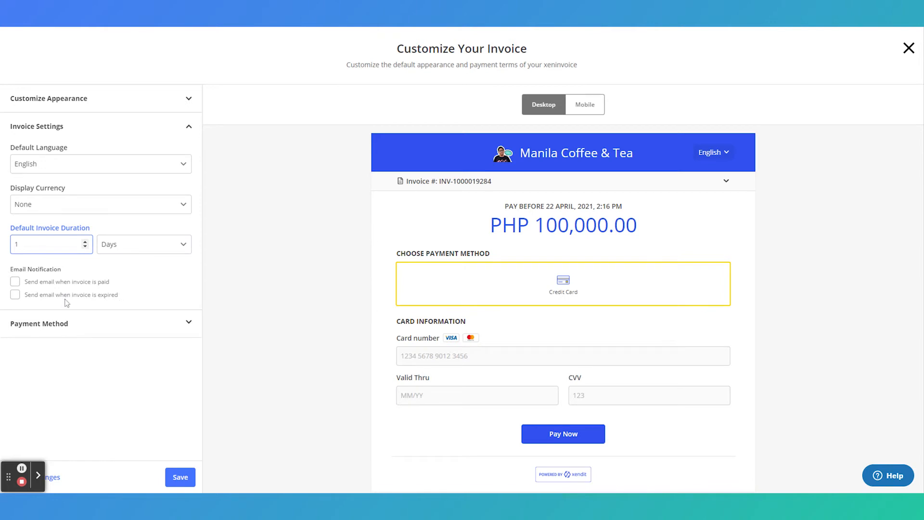
mouse_move(125, 341)
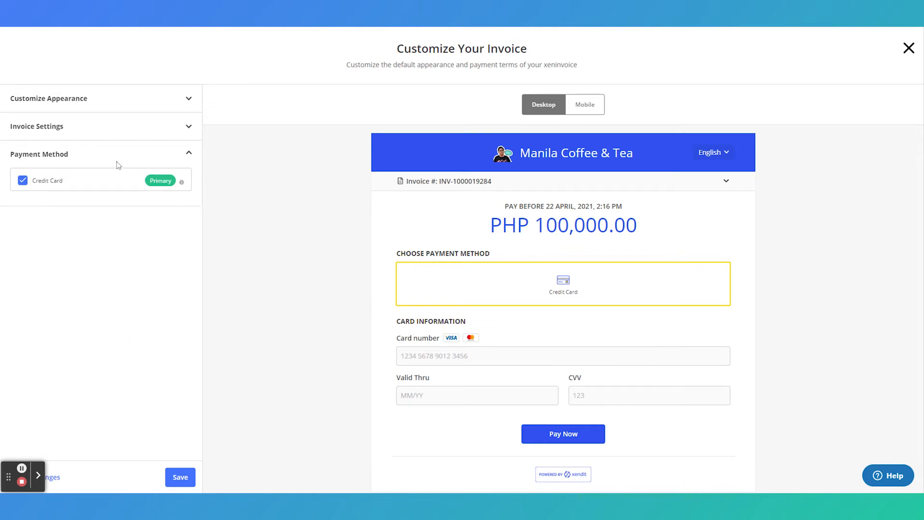
mouse_move(52, 235)
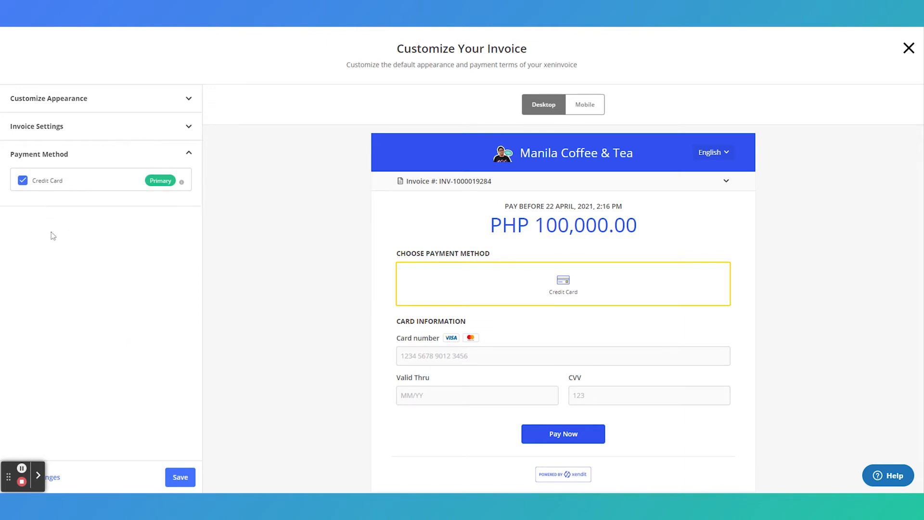
mouse_move(67, 239)
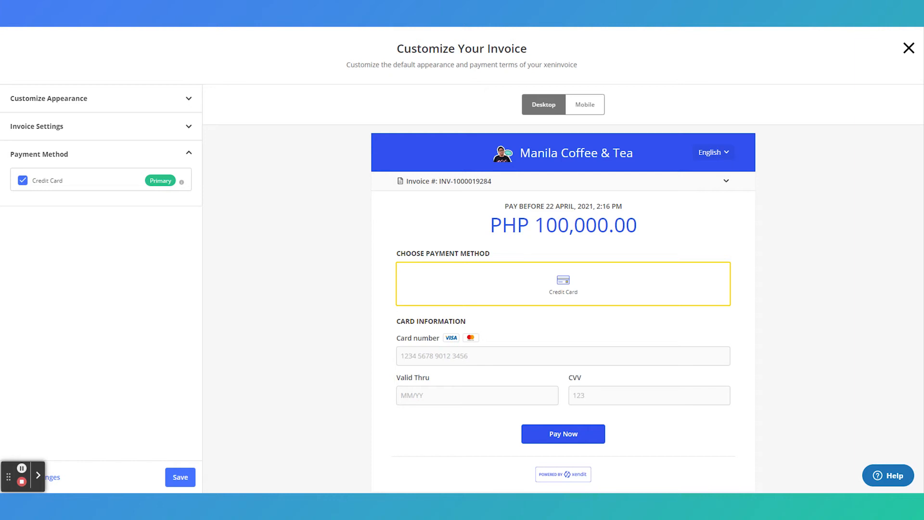
mouse_move(73, 269)
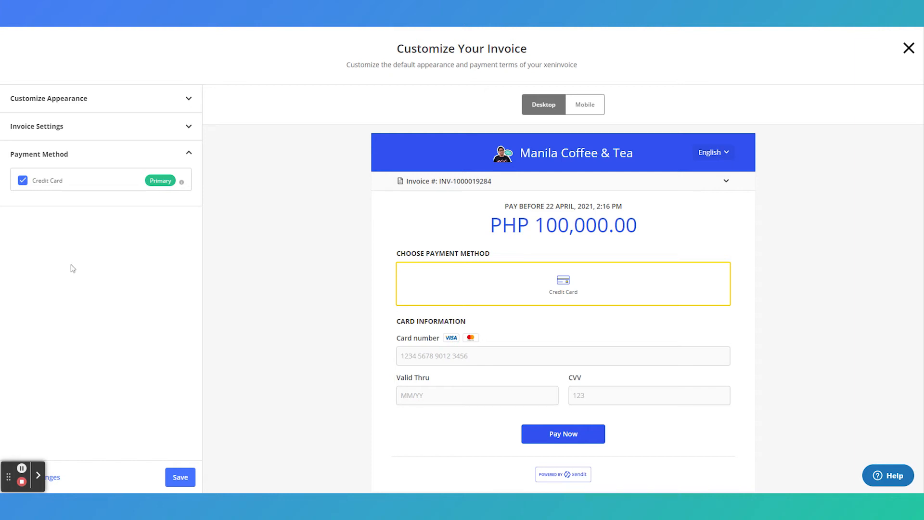
- Save the customized template, acknowledge the confirmation and close the customization window
left_click(180, 476)
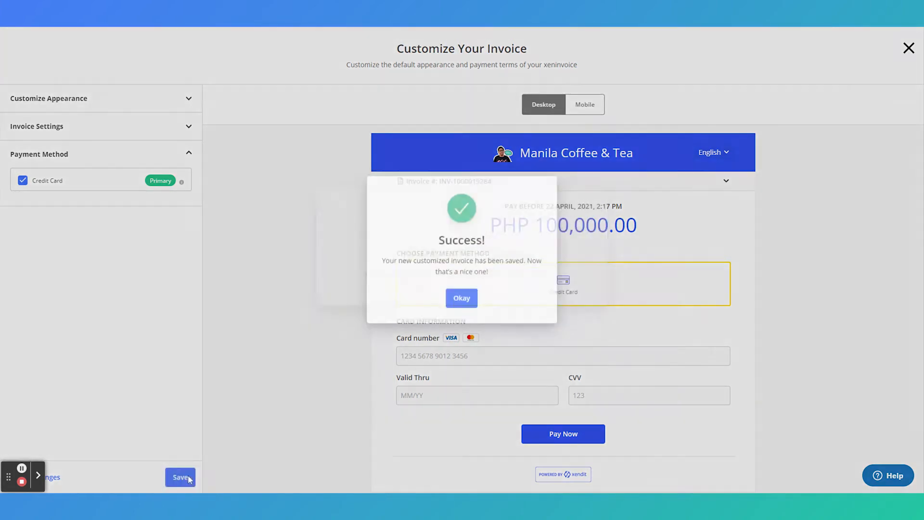
left_click(461, 298)
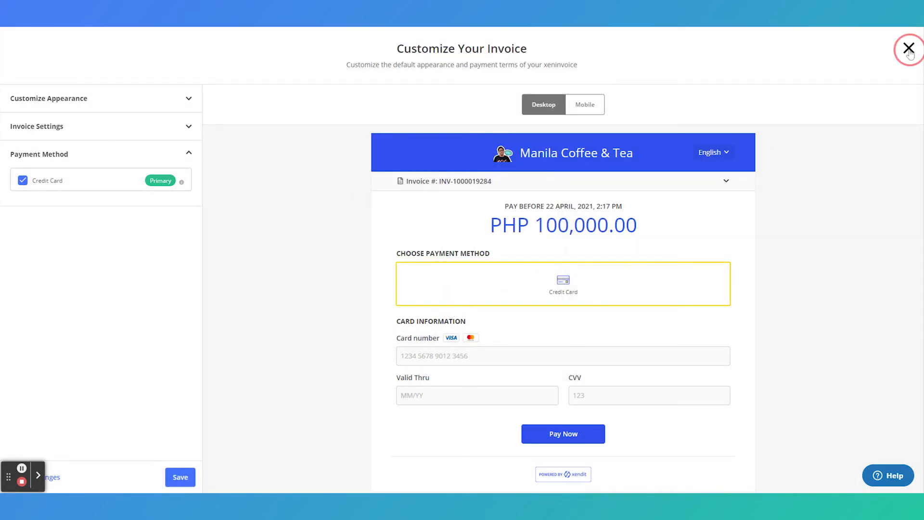
left_click(908, 48)
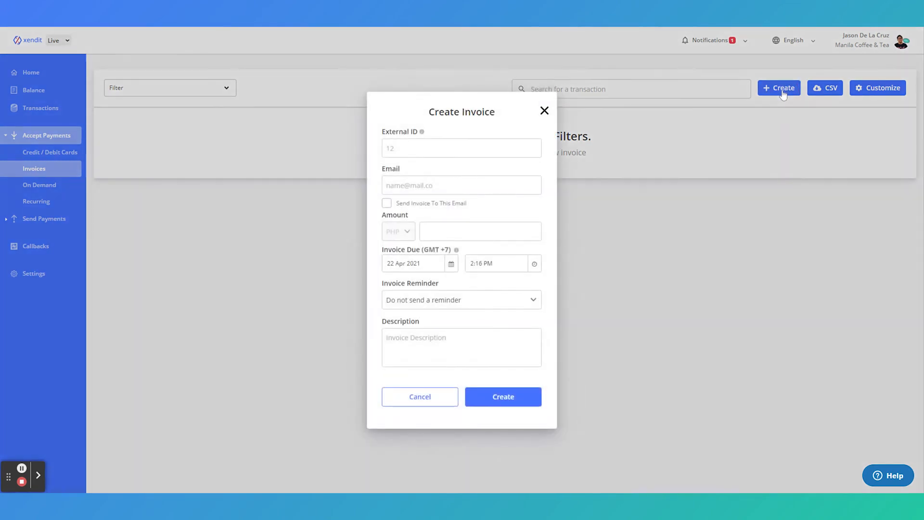
- Create a PHP 35,000 invoice described as 'Payment for Xendit', due 22 Apr 2021 12:30 PM
left_click(461, 148)
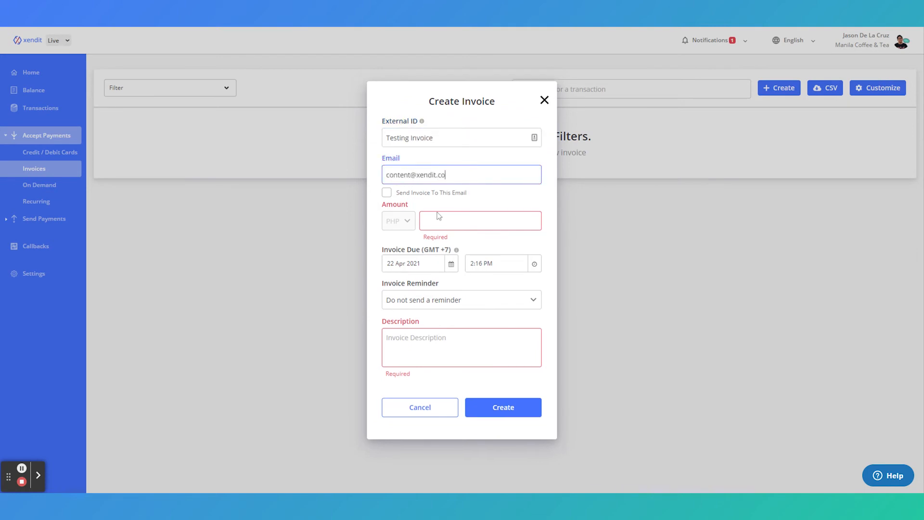
type("35000")
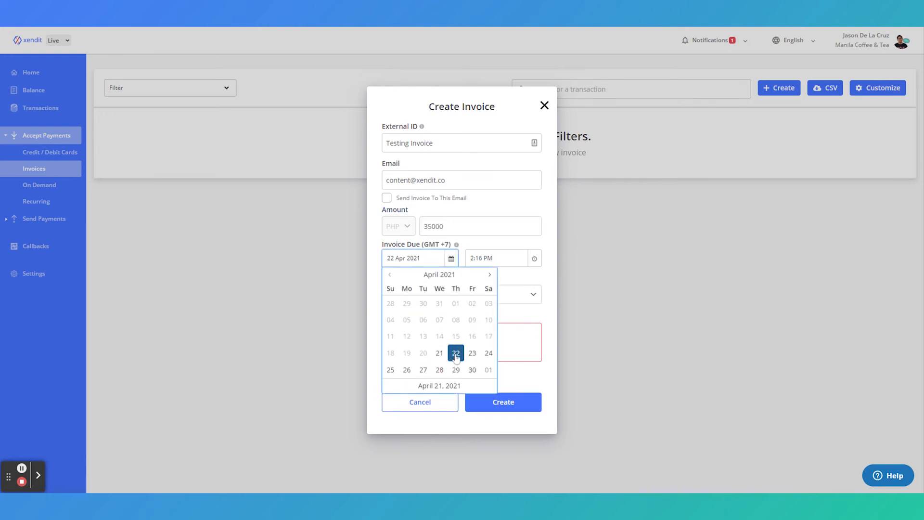
left_click(455, 353)
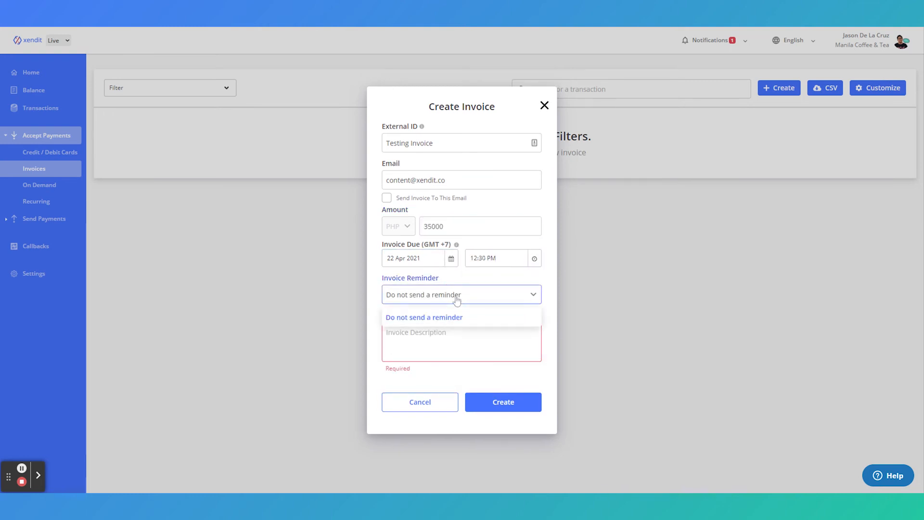
type("Payment for")
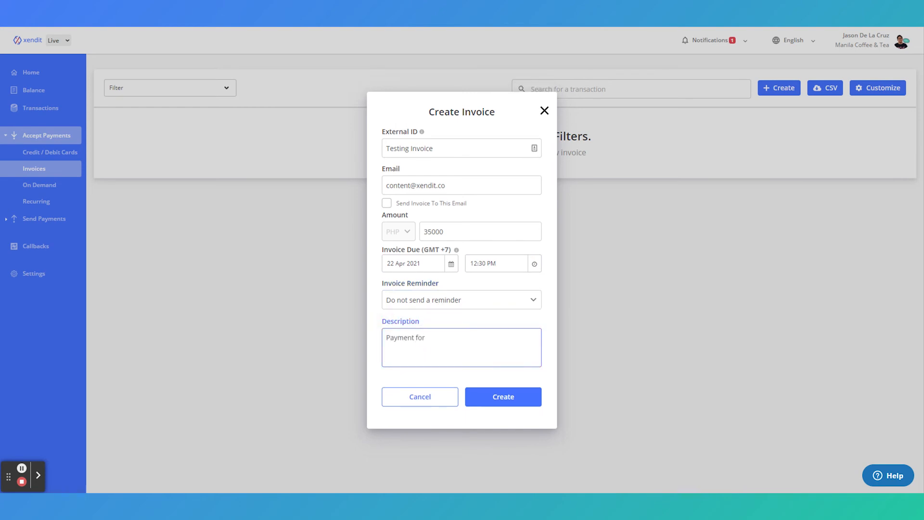
type("Xendit")
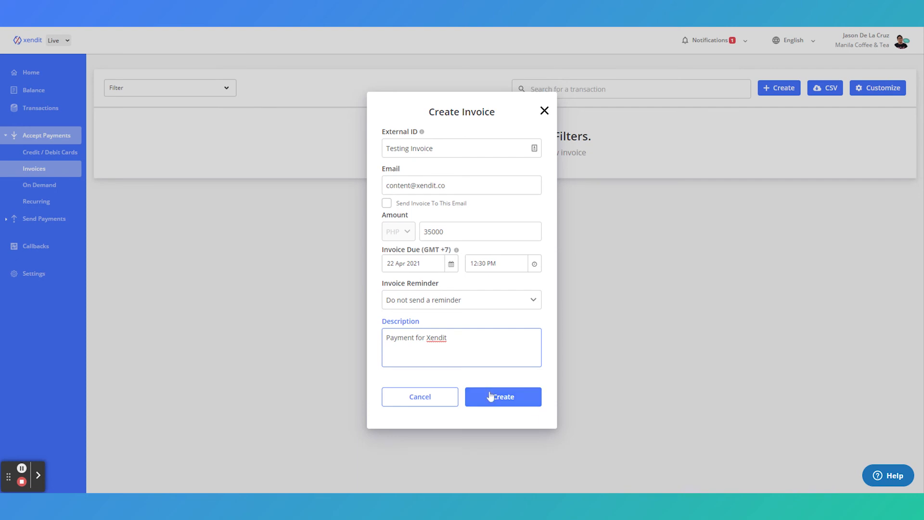
left_click(502, 395)
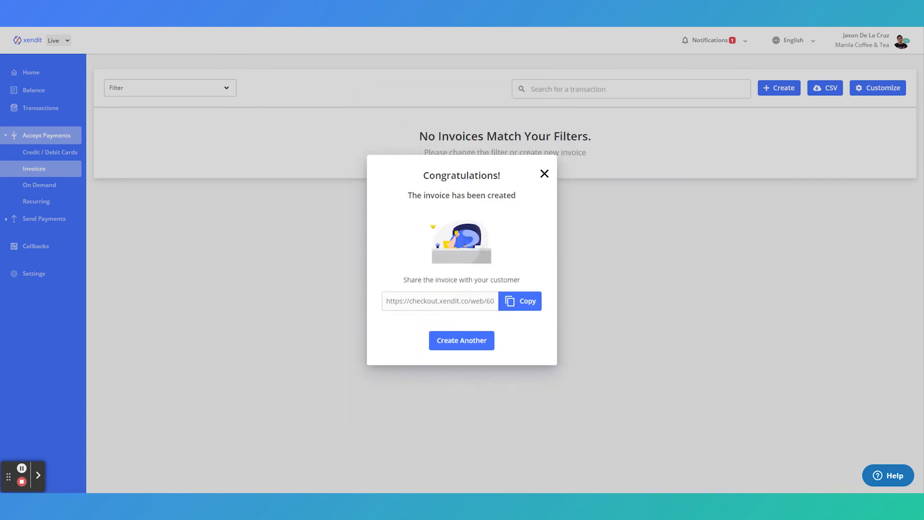
mouse_move(456, 313)
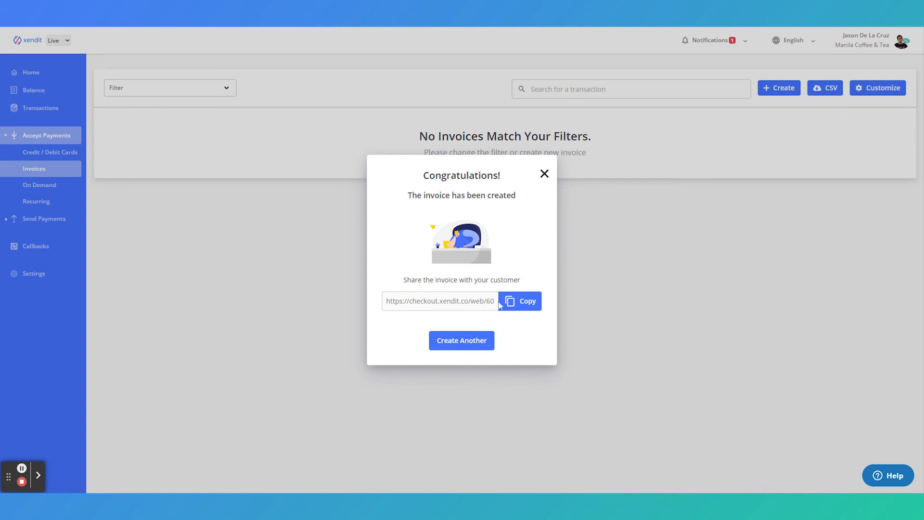
- Copy the new invoice's shareable checkout link for preview
left_click(544, 173)
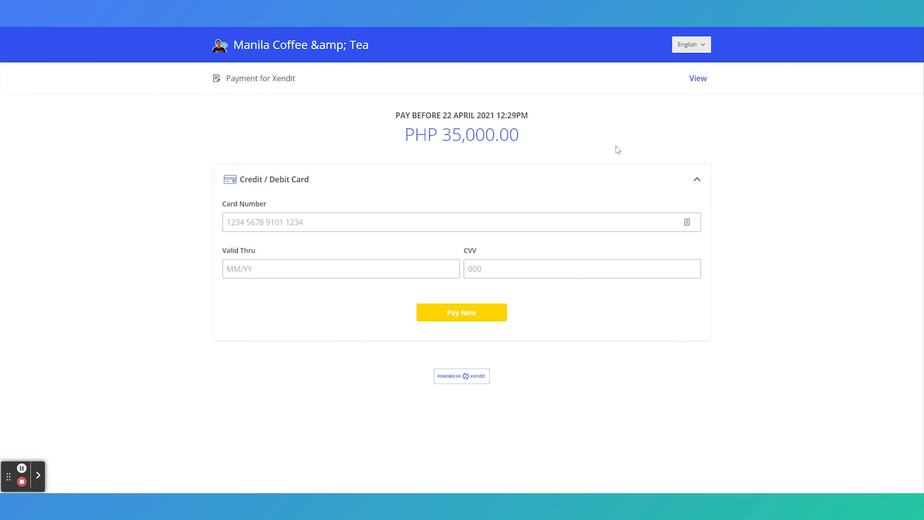
mouse_move(482, 211)
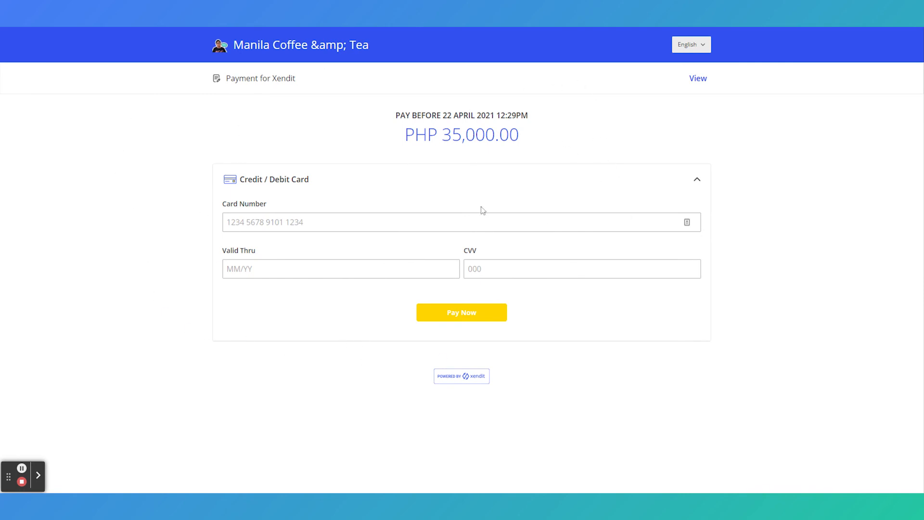